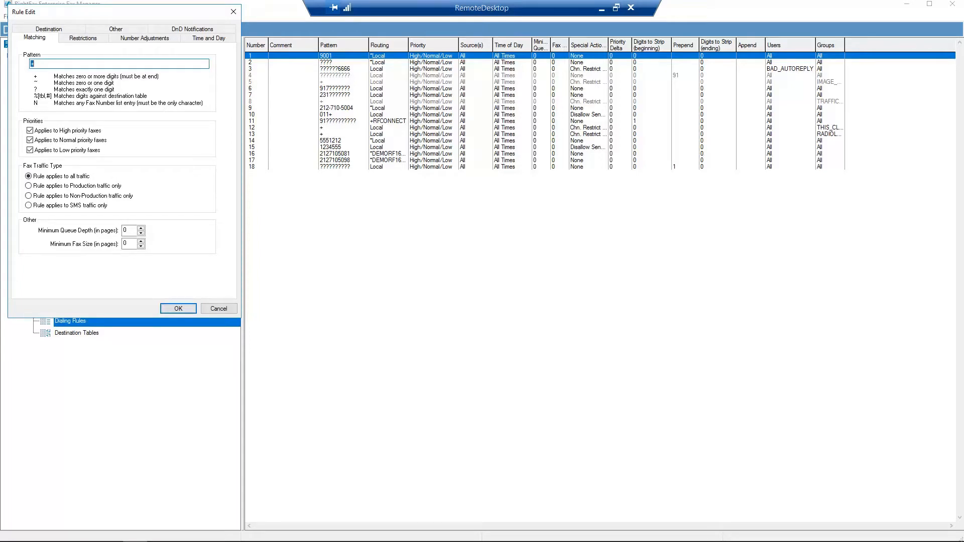
Set the rule's matching pattern to ?????????? (ten wildcard digits)
{"action": "type", "text": "??????????"}
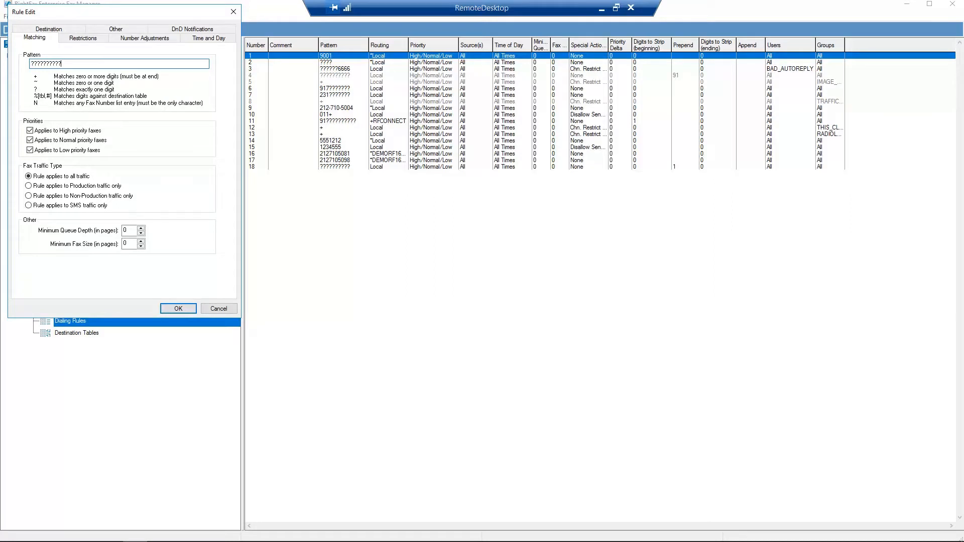
{"action": "left_click", "coordinate": [145, 38]}
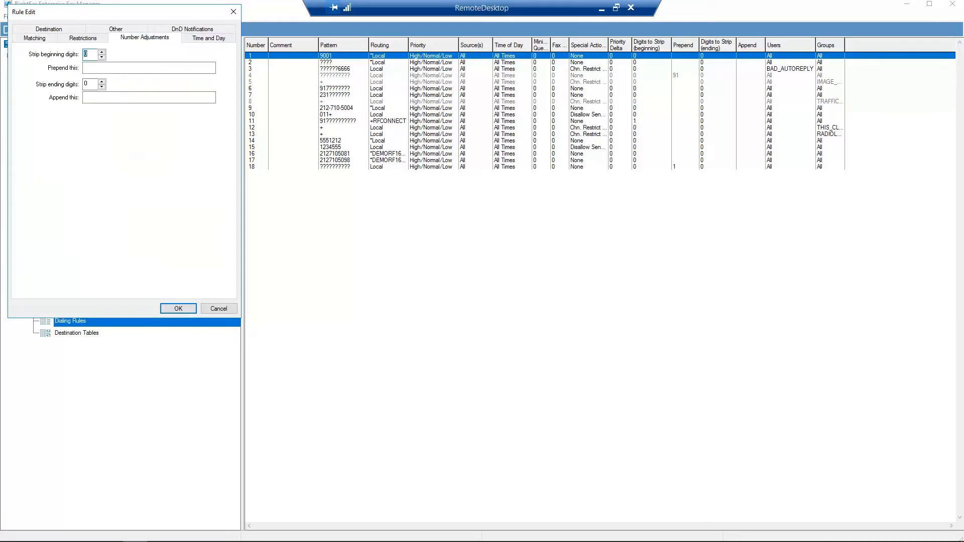
Prepend 1 to matched numbers and save the rule as rule 19
{"action": "left_click", "coordinate": [147, 68]}
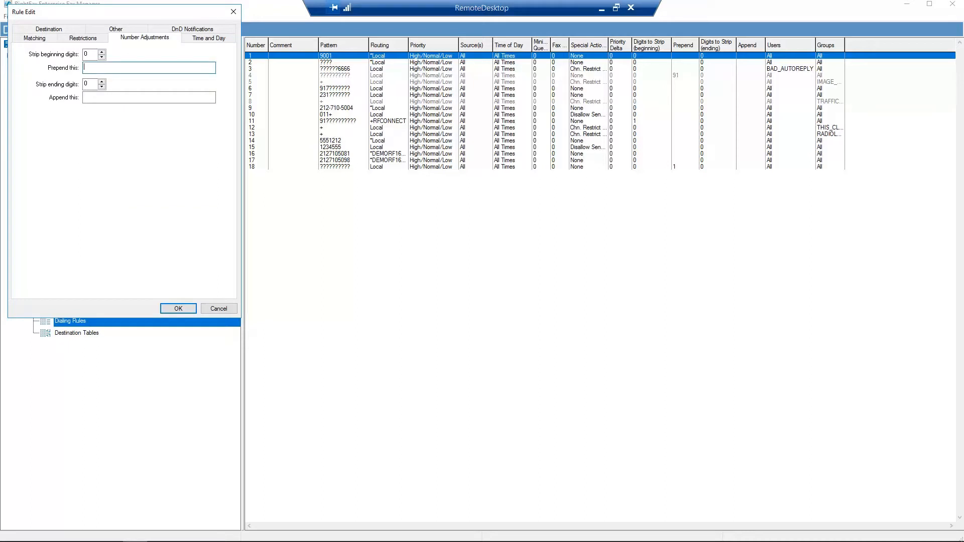
{"action": "type", "text": "1"}
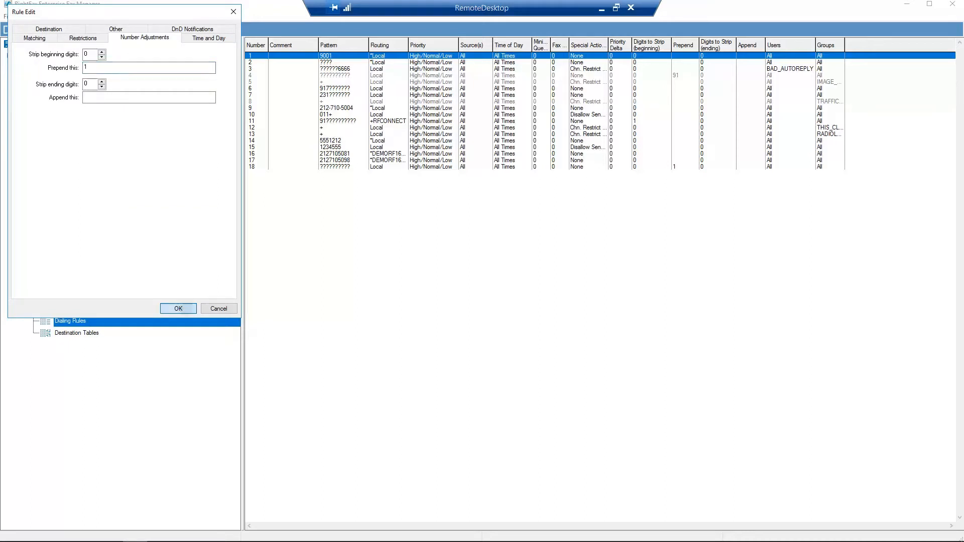
{"action": "left_click", "coordinate": [178, 308]}
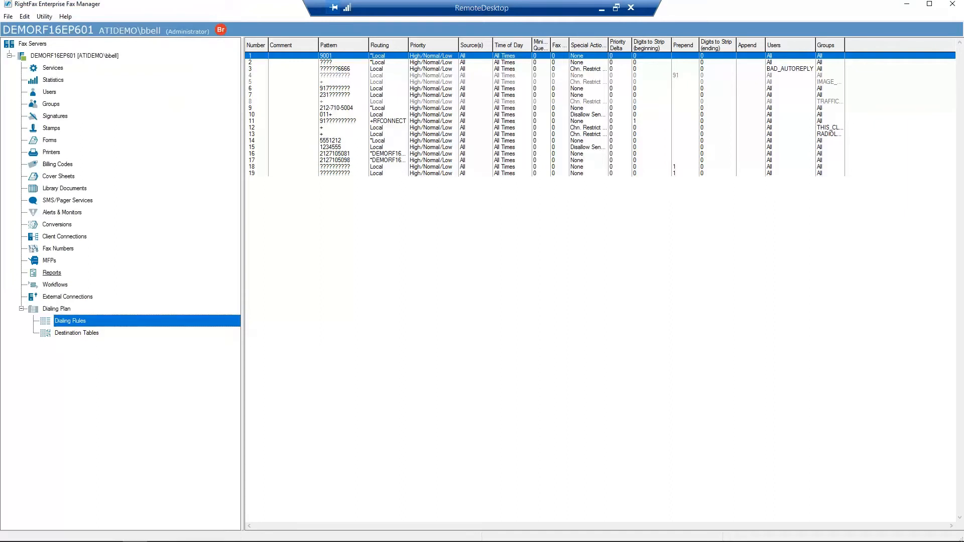